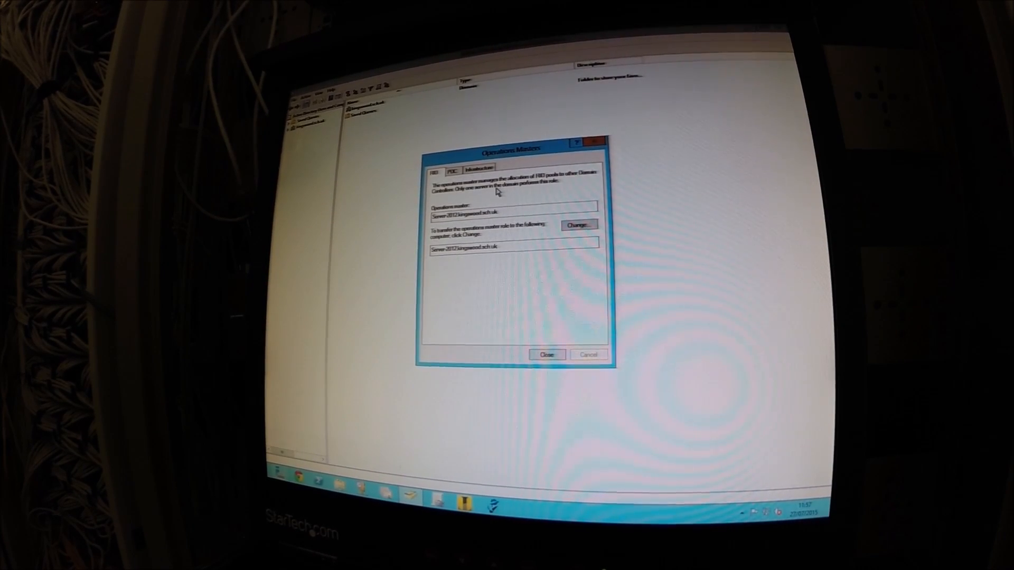
# - Review the PDC and Infrastructure role holders, both Server-2012, and close the Operations Masters dialog
pyautogui.click(453, 171)
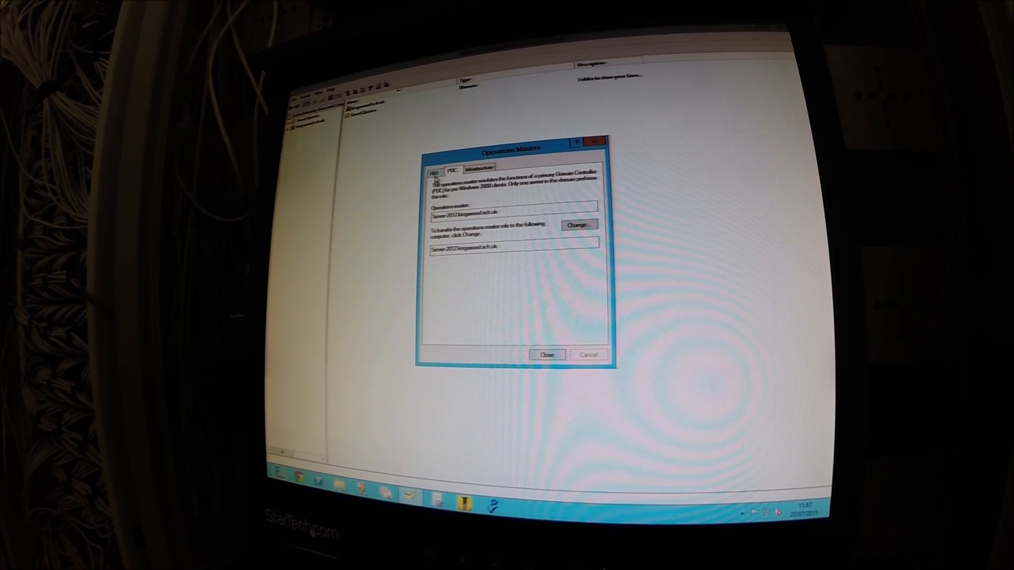
pyautogui.click(473, 166)
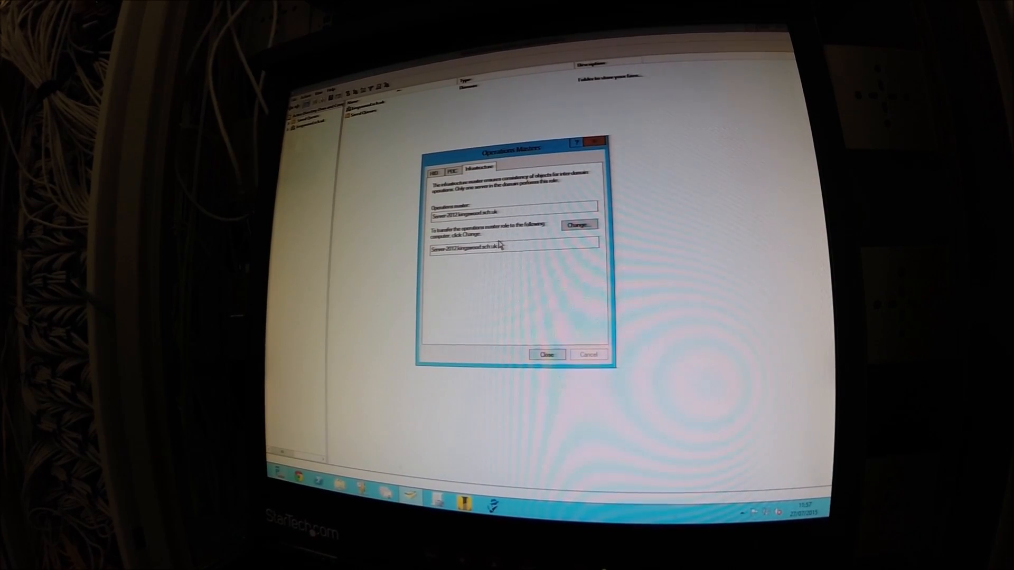
pyautogui.click(547, 355)
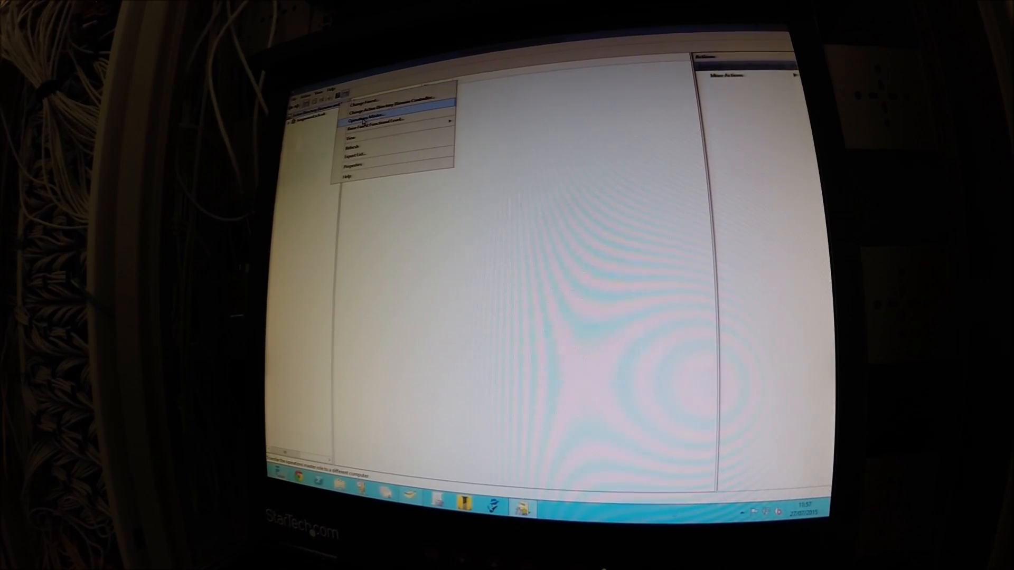
# - Point the console at the specific domain controller Server-2012 and confirm the connection
pyautogui.click(368, 120)
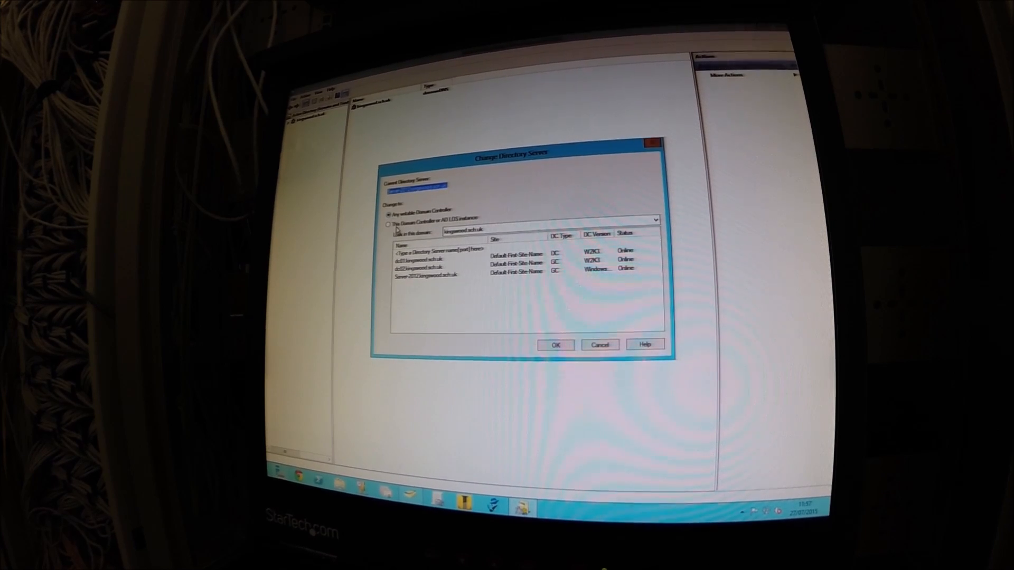
pyautogui.click(387, 219)
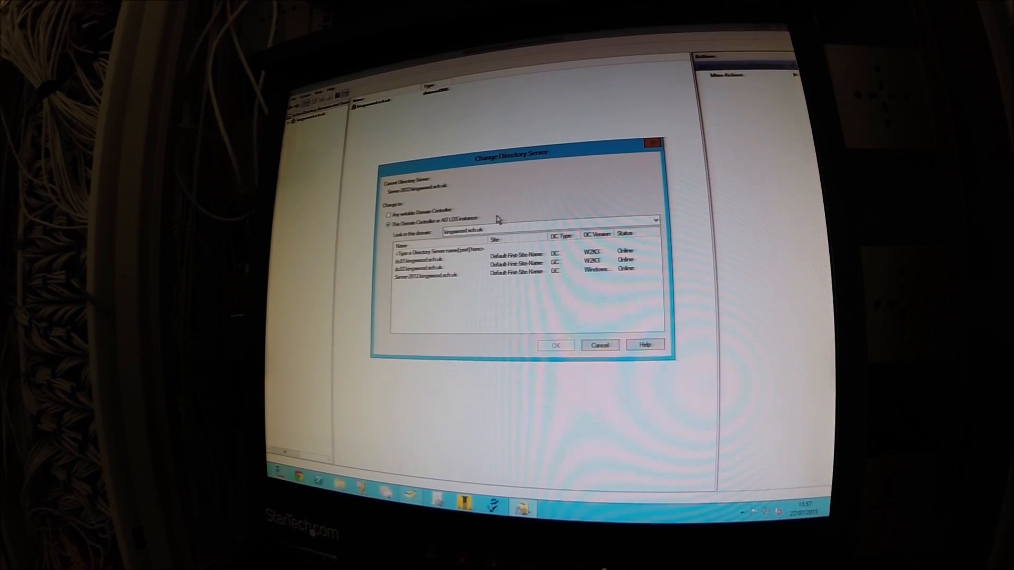
pyautogui.click(426, 273)
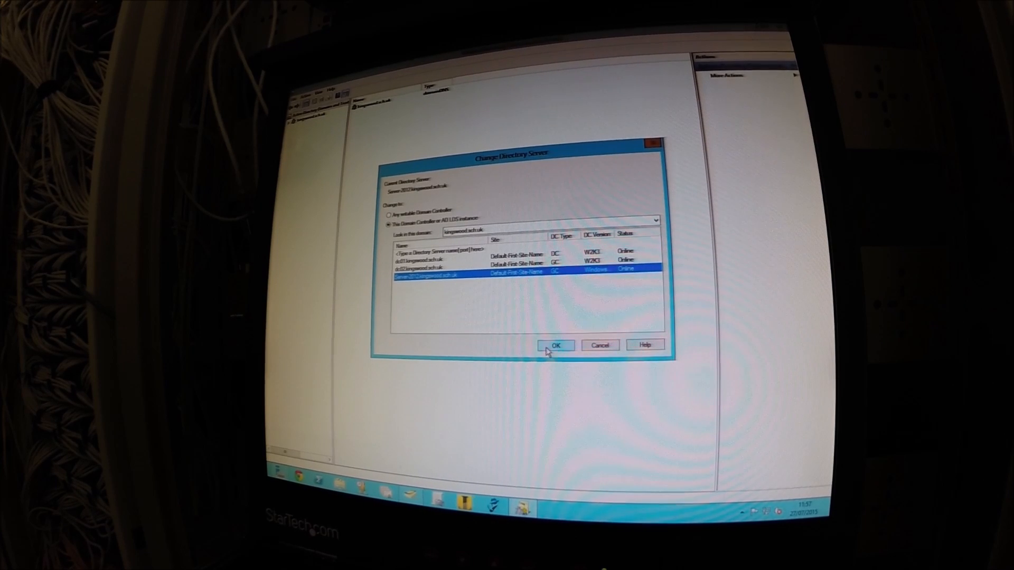
pyautogui.click(555, 344)
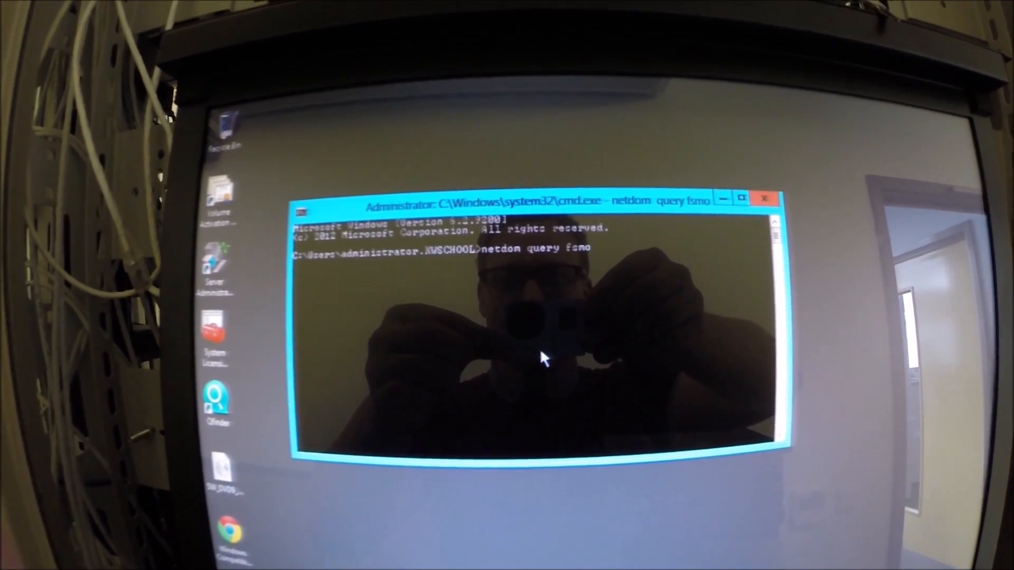
# - Run netdom query fsmo to list the current FSMO role holders
pyautogui.press('enter')
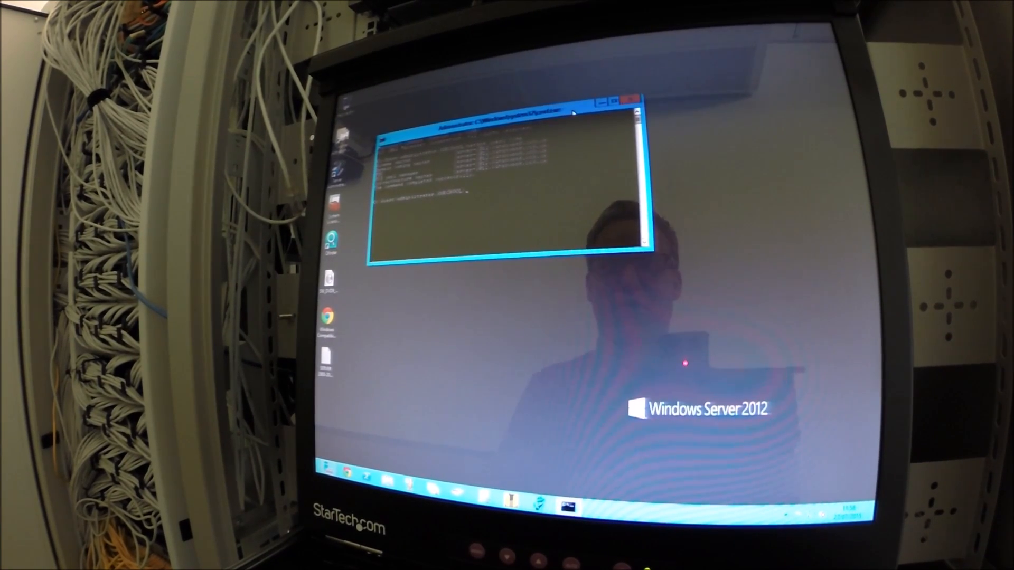
pyautogui.click(630, 97)
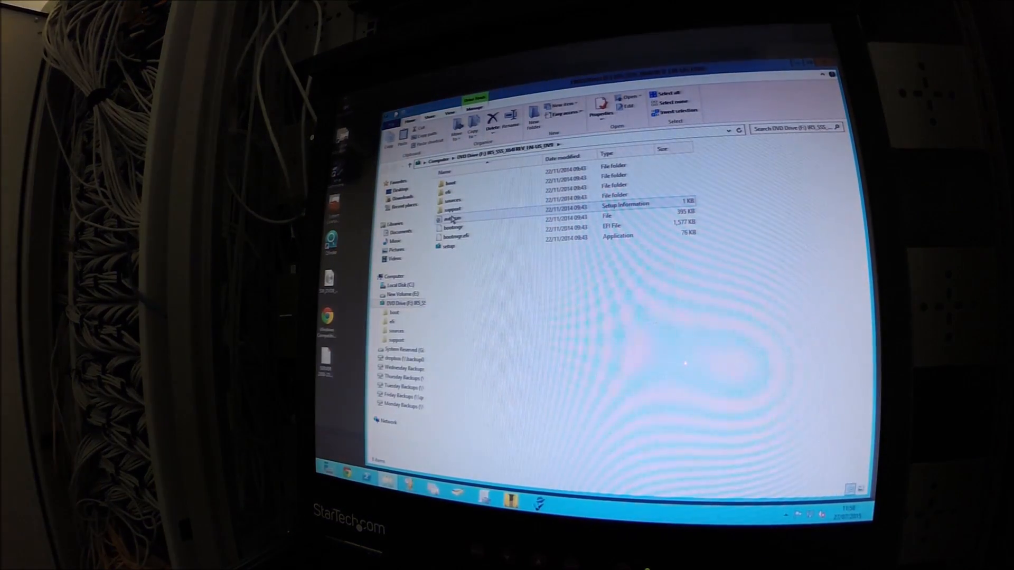
# - Browse into the support folder and then the adprep folder on the DVD
pyautogui.click(466, 192)
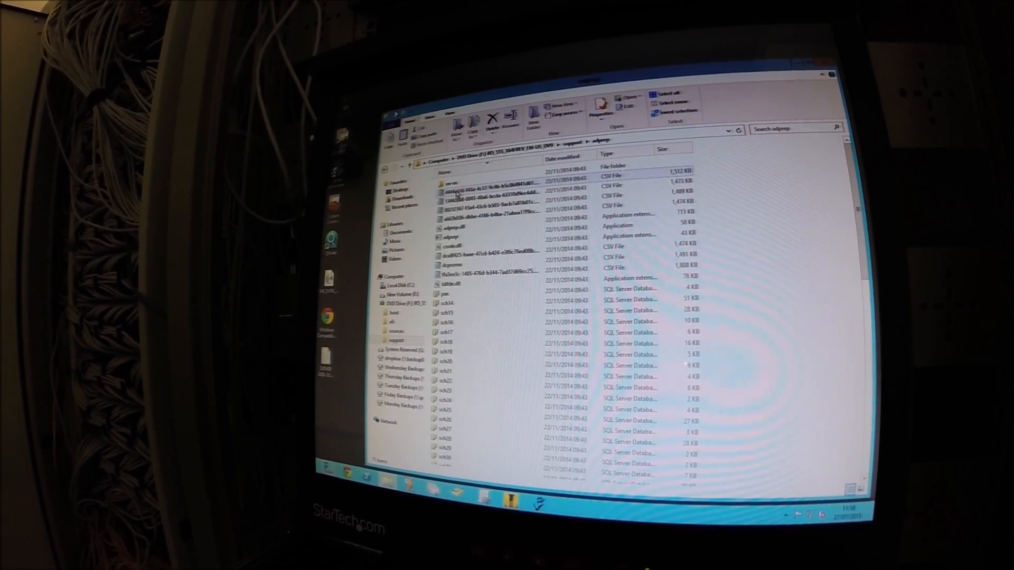
pyautogui.click(453, 222)
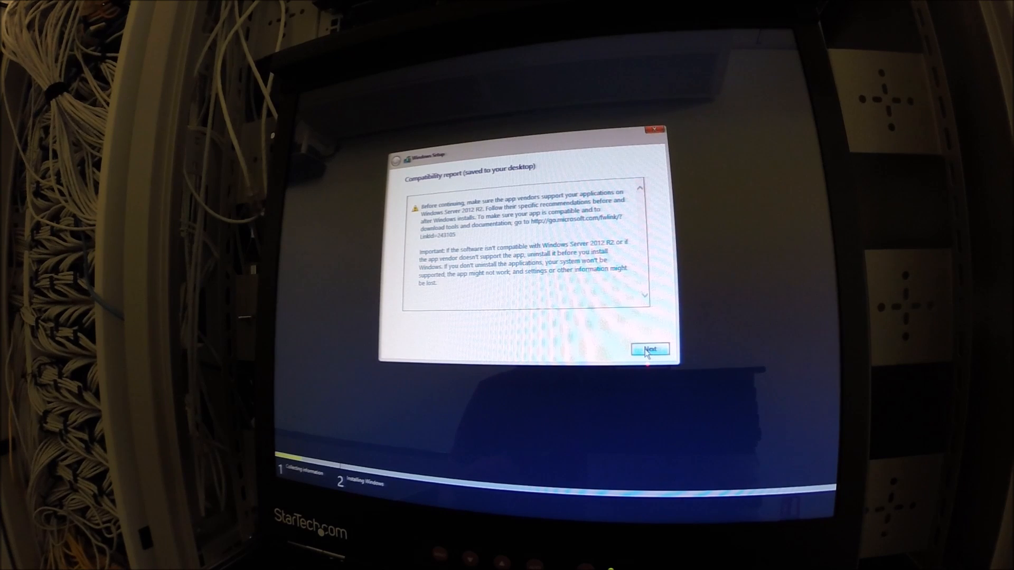
# - Accept the compatibility report so the upgrade begins copying Windows files
pyautogui.click(648, 349)
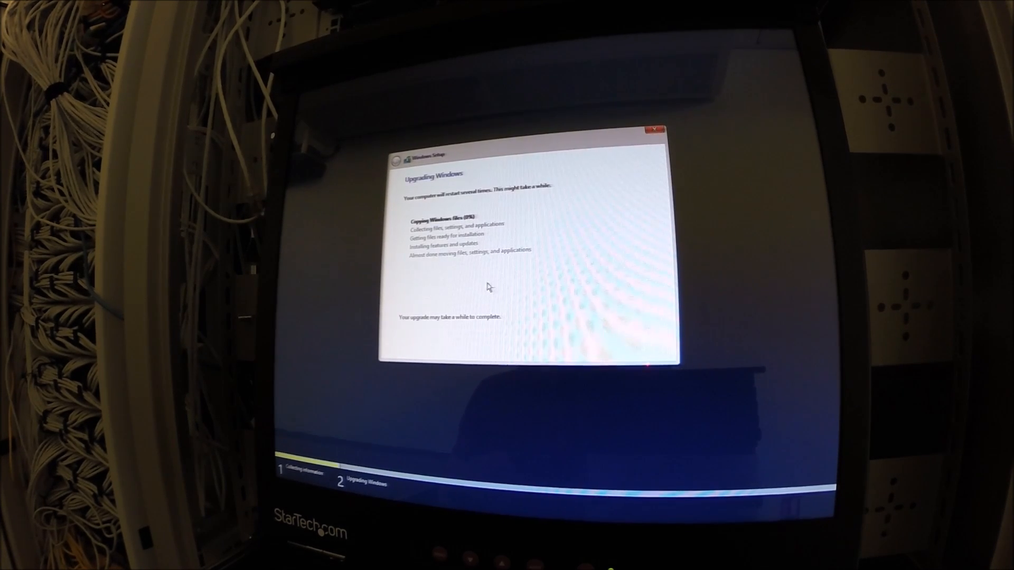